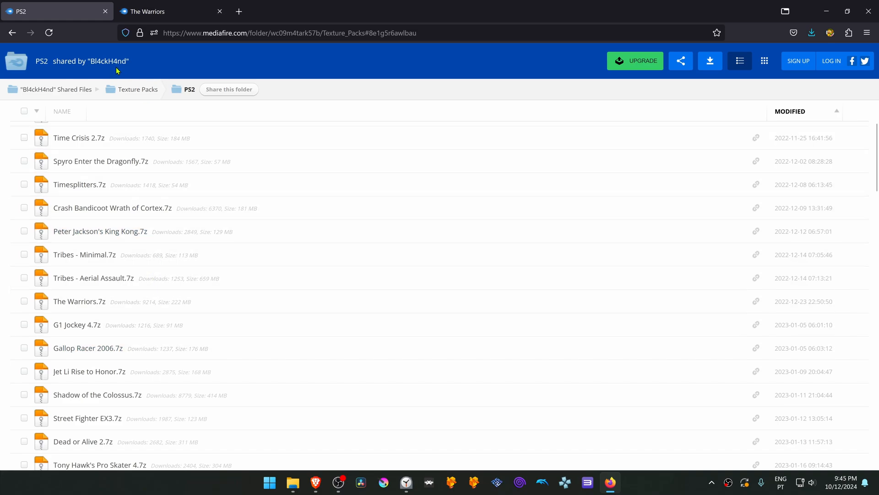
{"action": "mouse_move", "coordinate": [153, 113]}
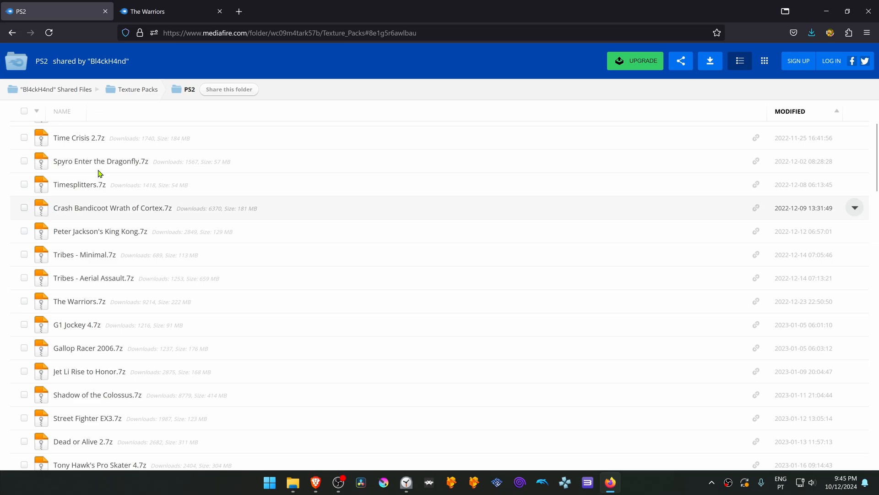
Step: Download The Warriors.7z from MediaFire and save it to the Desktop
{"action": "scroll", "scroll_direction": "down", "scroll_amount": 3}
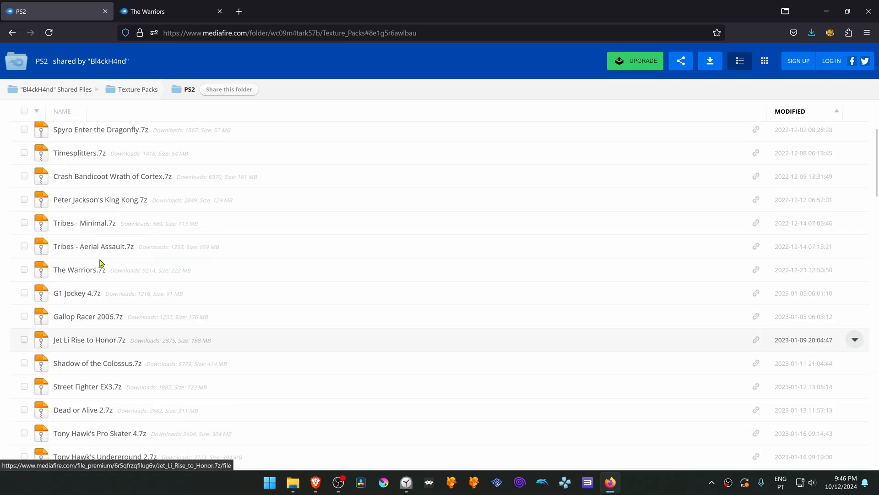
{"action": "left_click", "coordinate": [73, 270]}
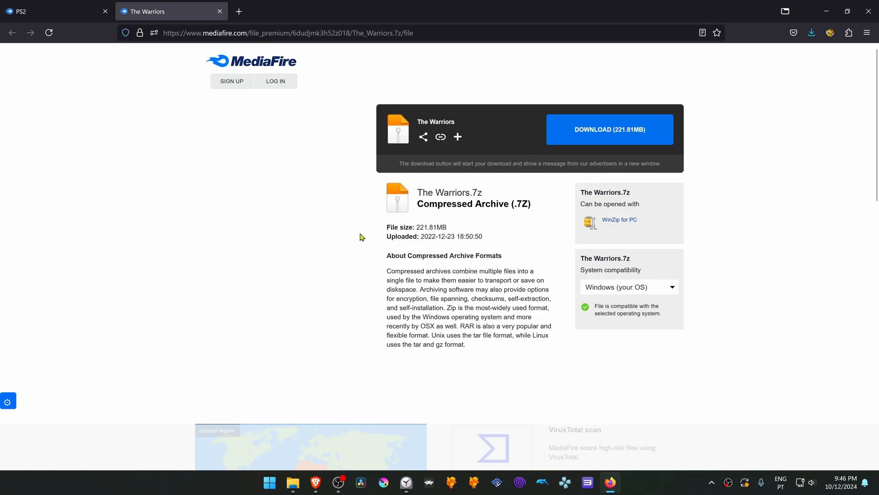
{"action": "left_click", "coordinate": [609, 130]}
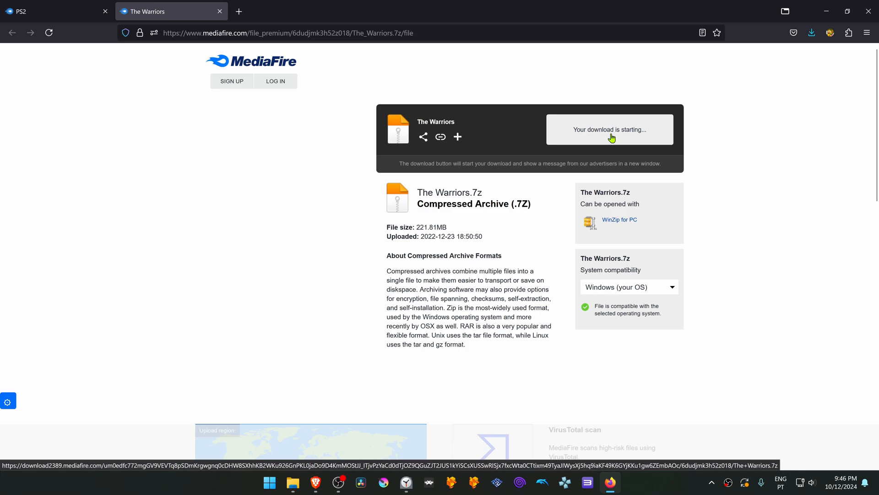
{"action": "left_click", "coordinate": [610, 130]}
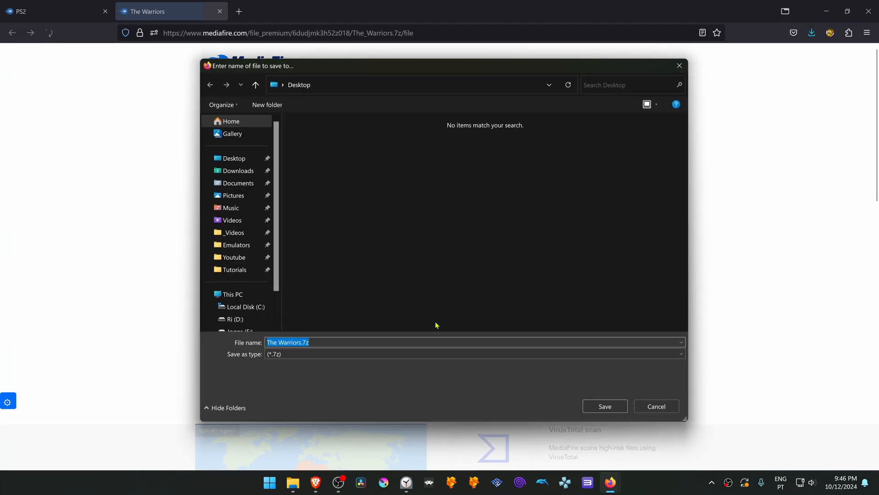
{"action": "left_click", "coordinate": [604, 407]}
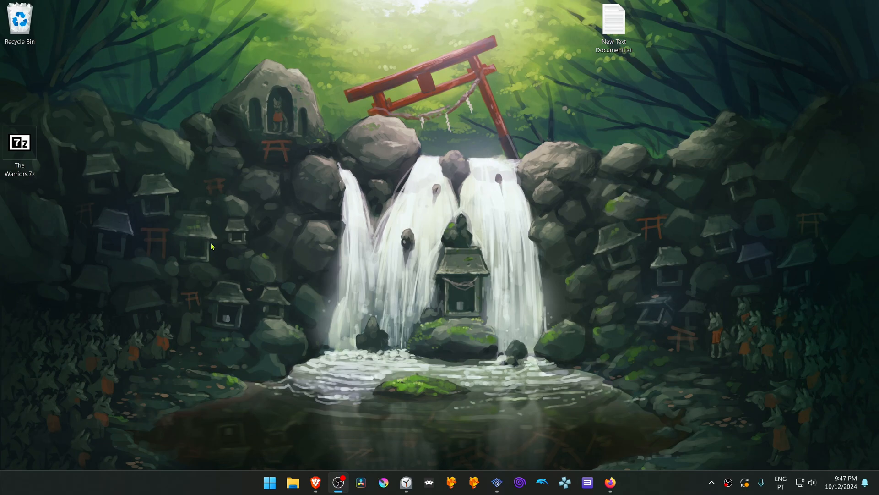
{"action": "mouse_move", "coordinate": [158, 211]}
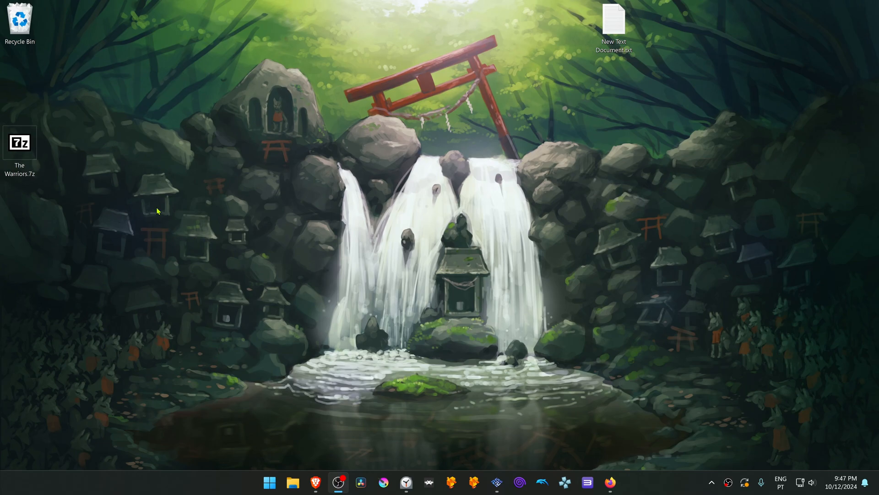
{"action": "mouse_move", "coordinate": [44, 106]}
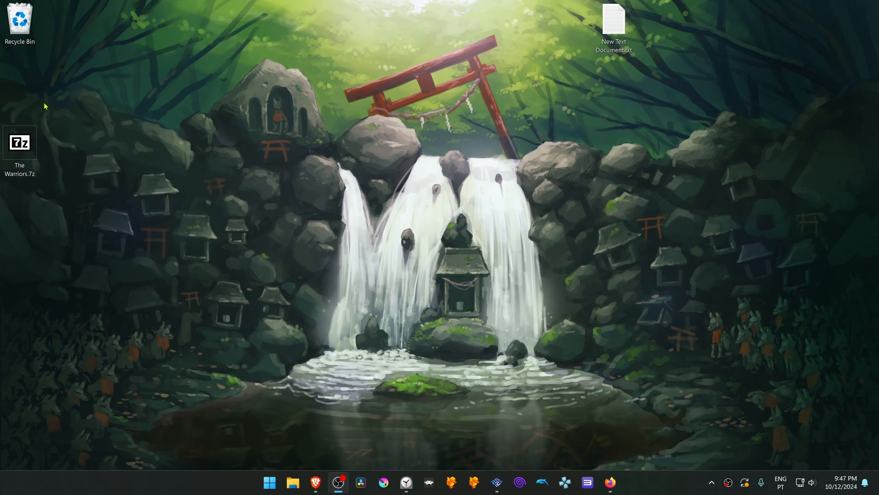
{"action": "mouse_move", "coordinate": [69, 157]}
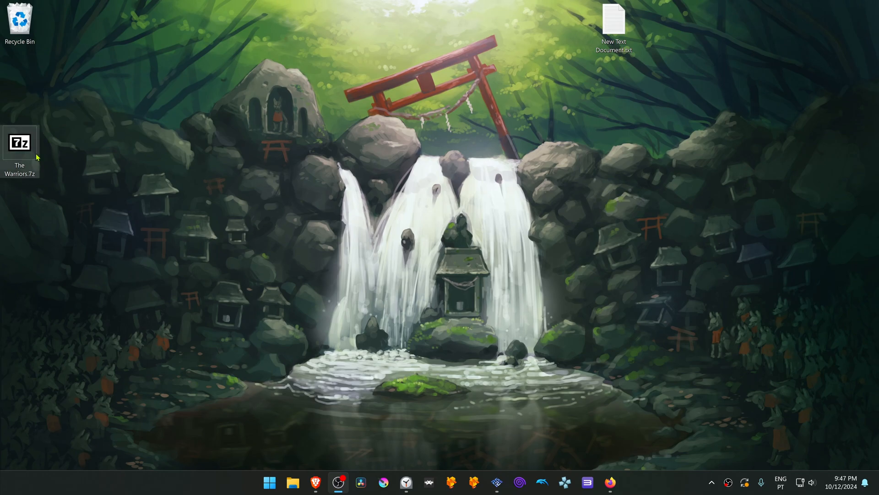
Step: Extract The Warriors.7z with 7-Zip's Extract Here and reach the SLUS-21215 folder inside
{"action": "right_click", "coordinate": [19, 142]}
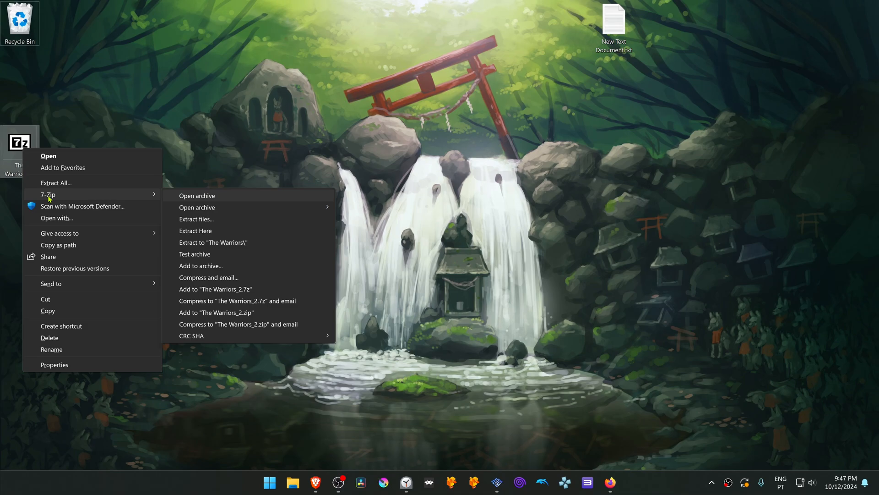
{"action": "mouse_move", "coordinate": [193, 231]}
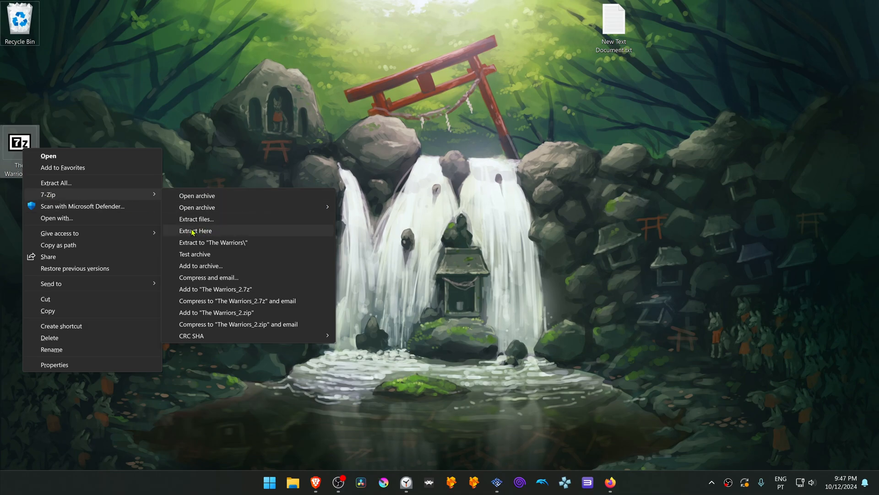
{"action": "left_click", "coordinate": [196, 231]}
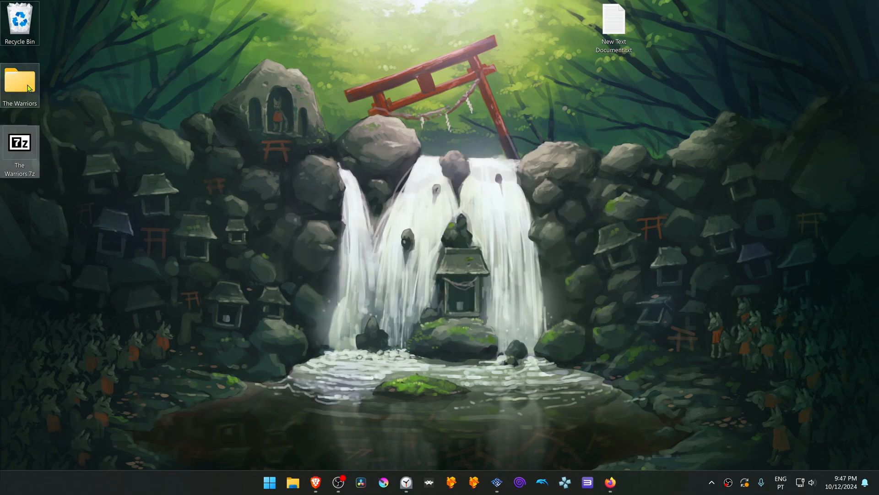
{"action": "double_click", "coordinate": [20, 82]}
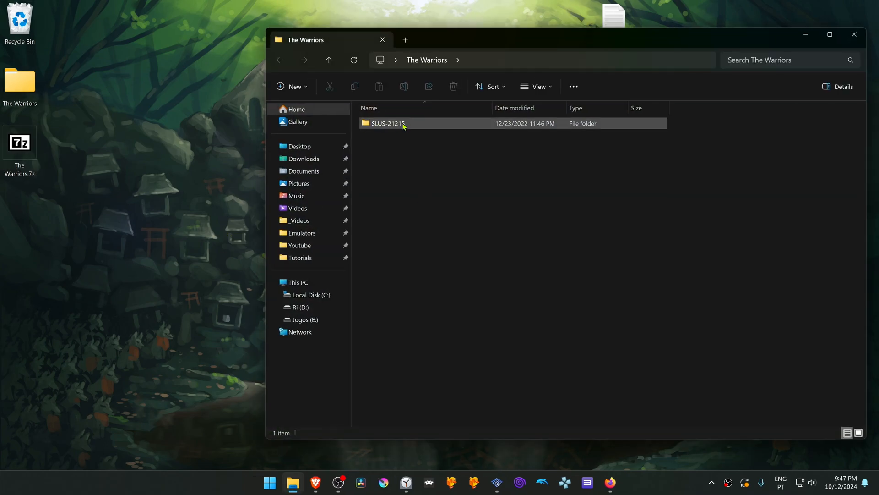
{"action": "right_click", "coordinate": [400, 123]}
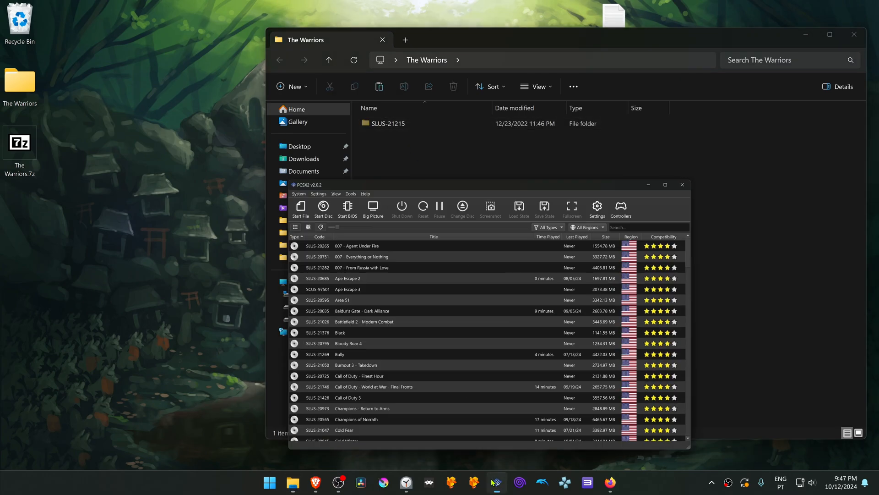
Step: Open PCSX2's data directory via Tools > Open Data Directory
{"action": "left_click", "coordinate": [291, 77]}
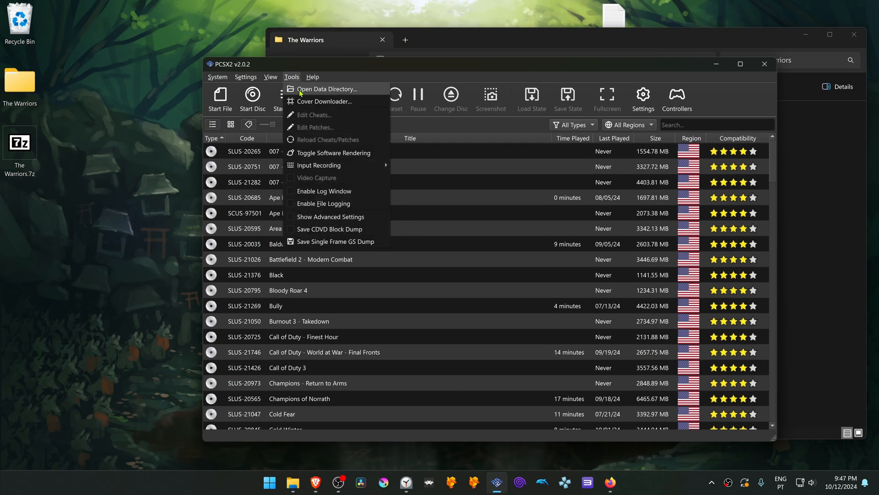
{"action": "left_click", "coordinate": [327, 89]}
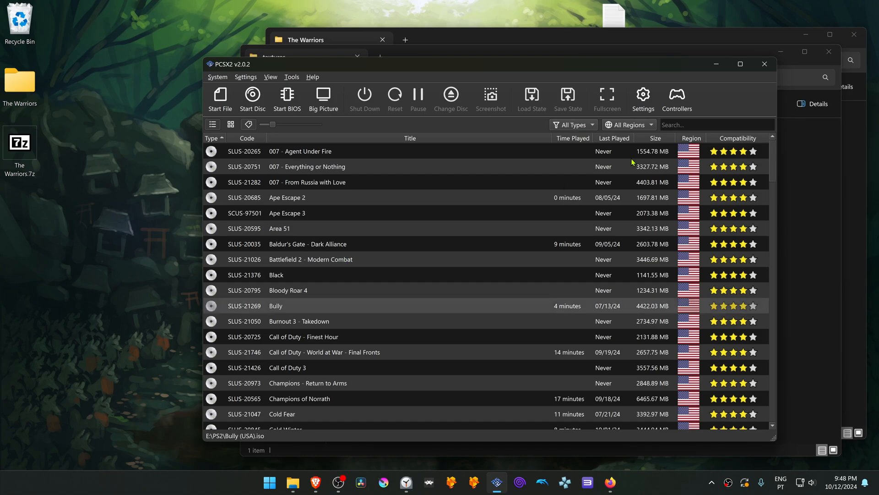
Step: Filter the game list by 'war' and open The Warriors' Properties (serial SLUS-21215)
{"action": "type", "text": "war"}
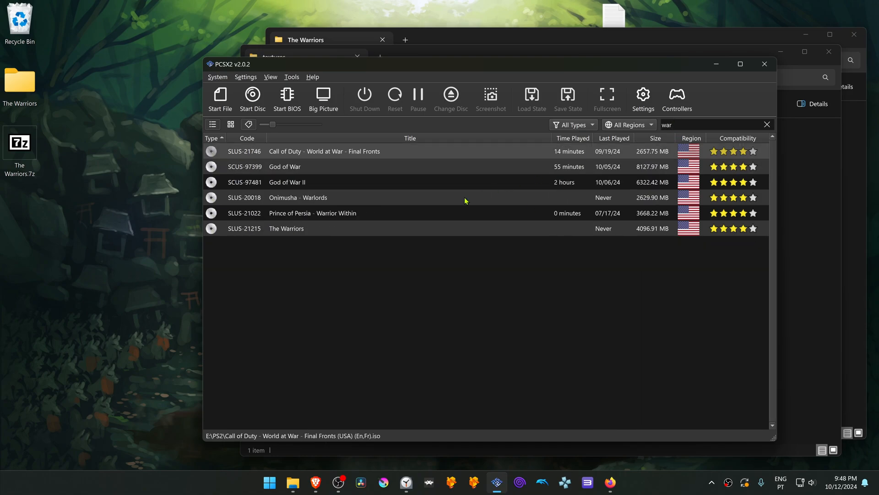
{"action": "right_click", "coordinate": [286, 229]}
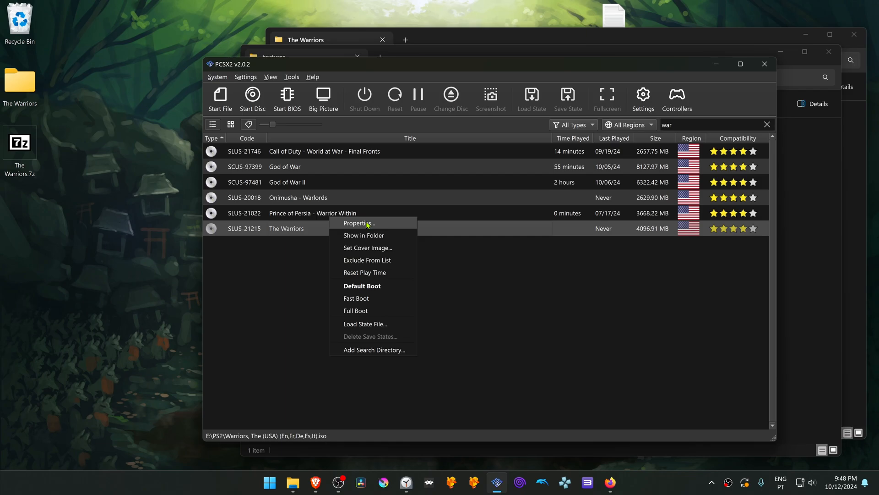
{"action": "left_click", "coordinate": [357, 223]}
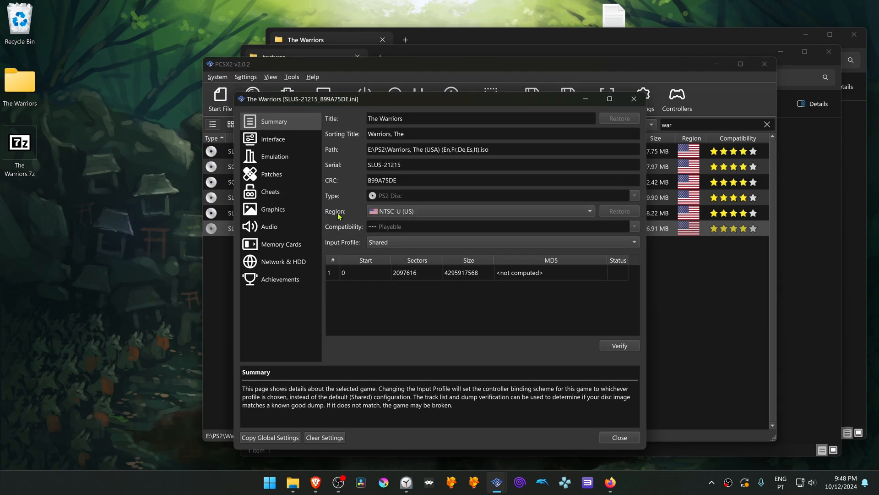
Step: Set Internal Resolution to 6x Native (~2160px/4K UHD) in The Warriors' Graphics Rendering settings
{"action": "left_click", "coordinate": [273, 209]}
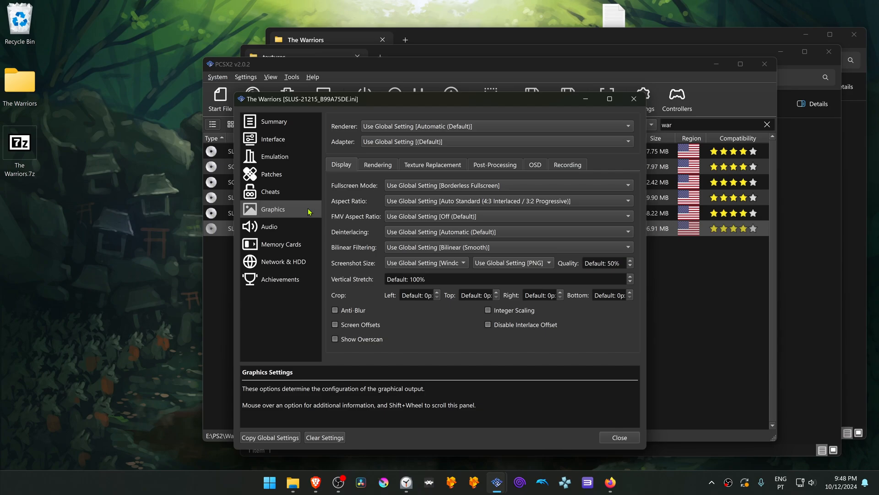
{"action": "left_click", "coordinate": [377, 165]}
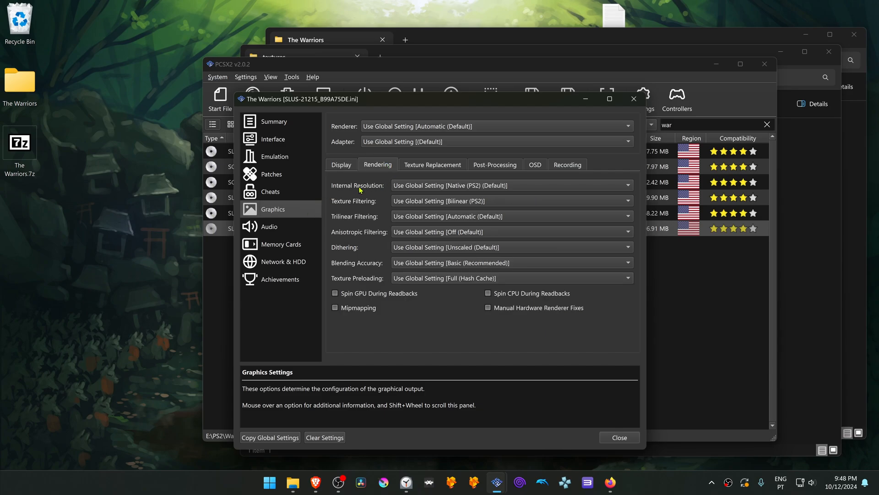
{"action": "mouse_move", "coordinate": [404, 188]}
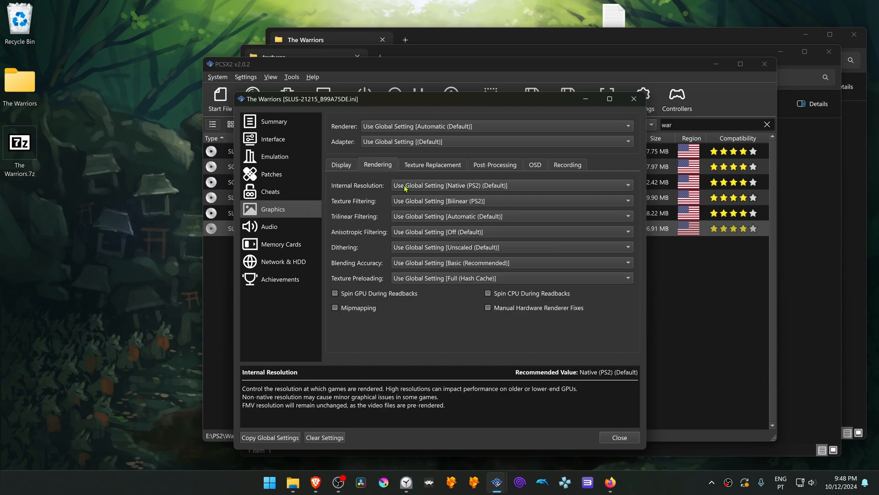
{"action": "left_click", "coordinate": [511, 185]}
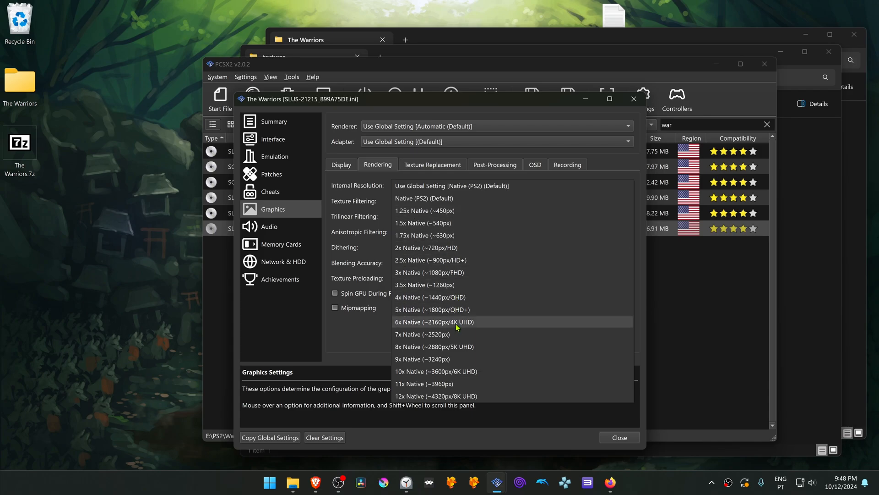
{"action": "left_click", "coordinate": [434, 322]}
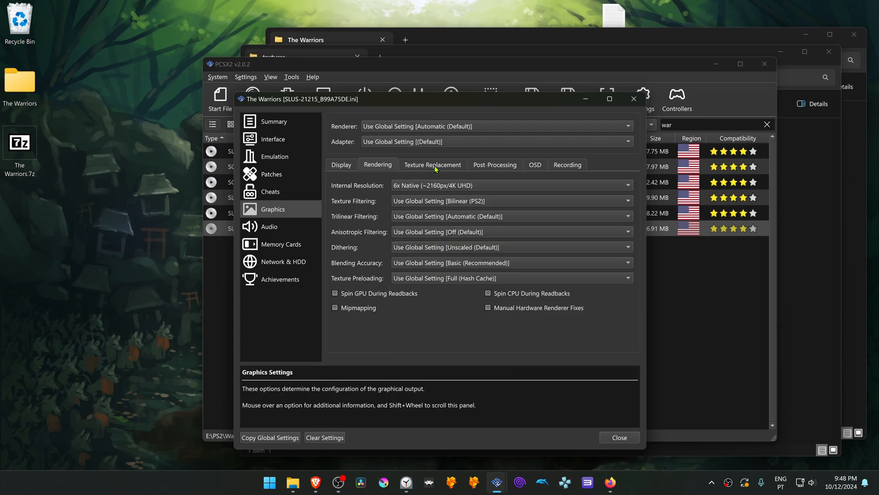
Step: Enable Load Textures under Texture Replacement and close The Warriors' properties
{"action": "left_click", "coordinate": [432, 164]}
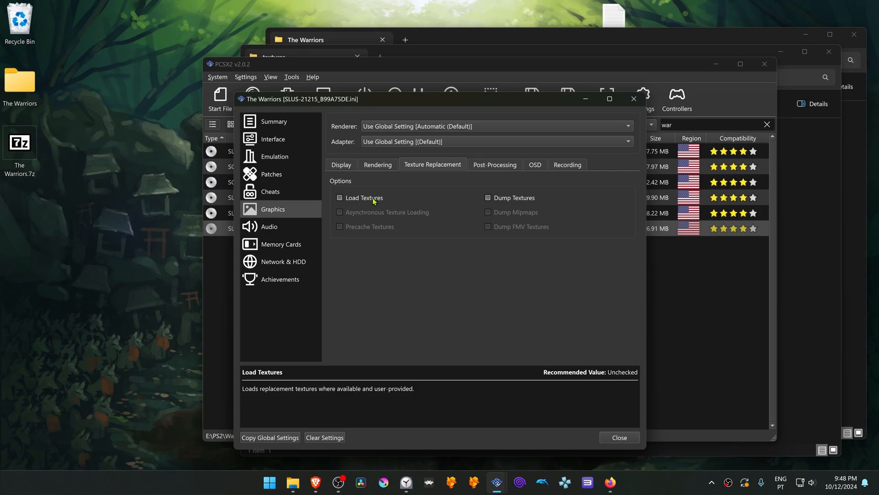
{"action": "left_click", "coordinate": [339, 198]}
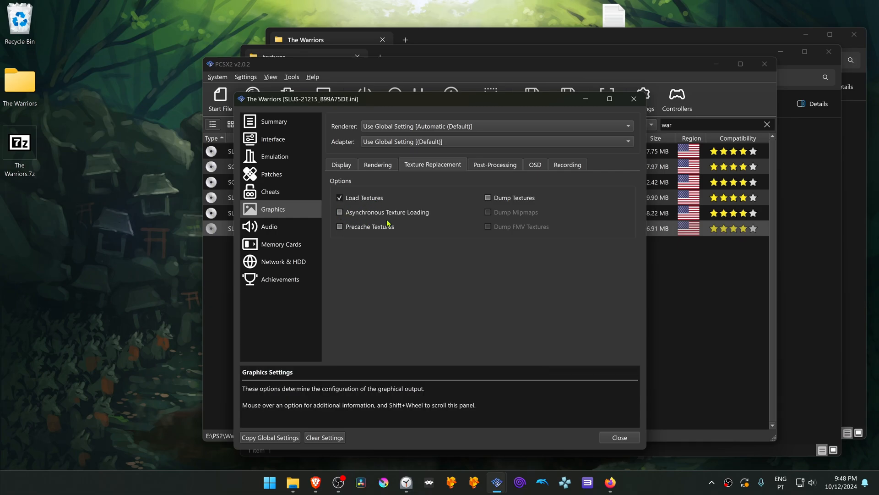
{"action": "left_click", "coordinate": [340, 212]}
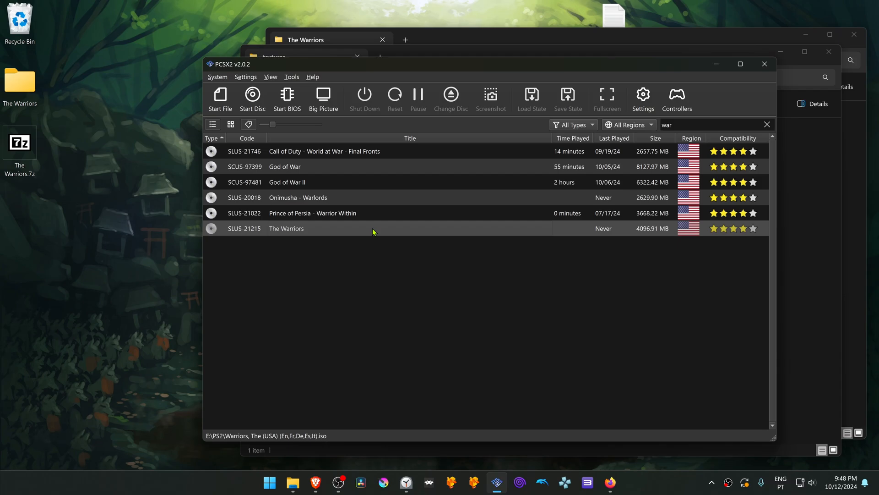
Step: Boot The Warriors from the game list so it runs with the HD textures
{"action": "double_click", "coordinate": [286, 228]}
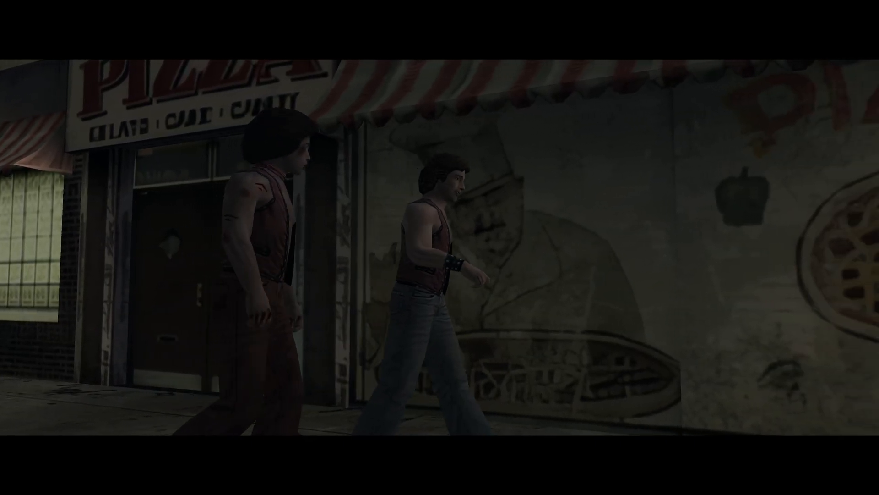